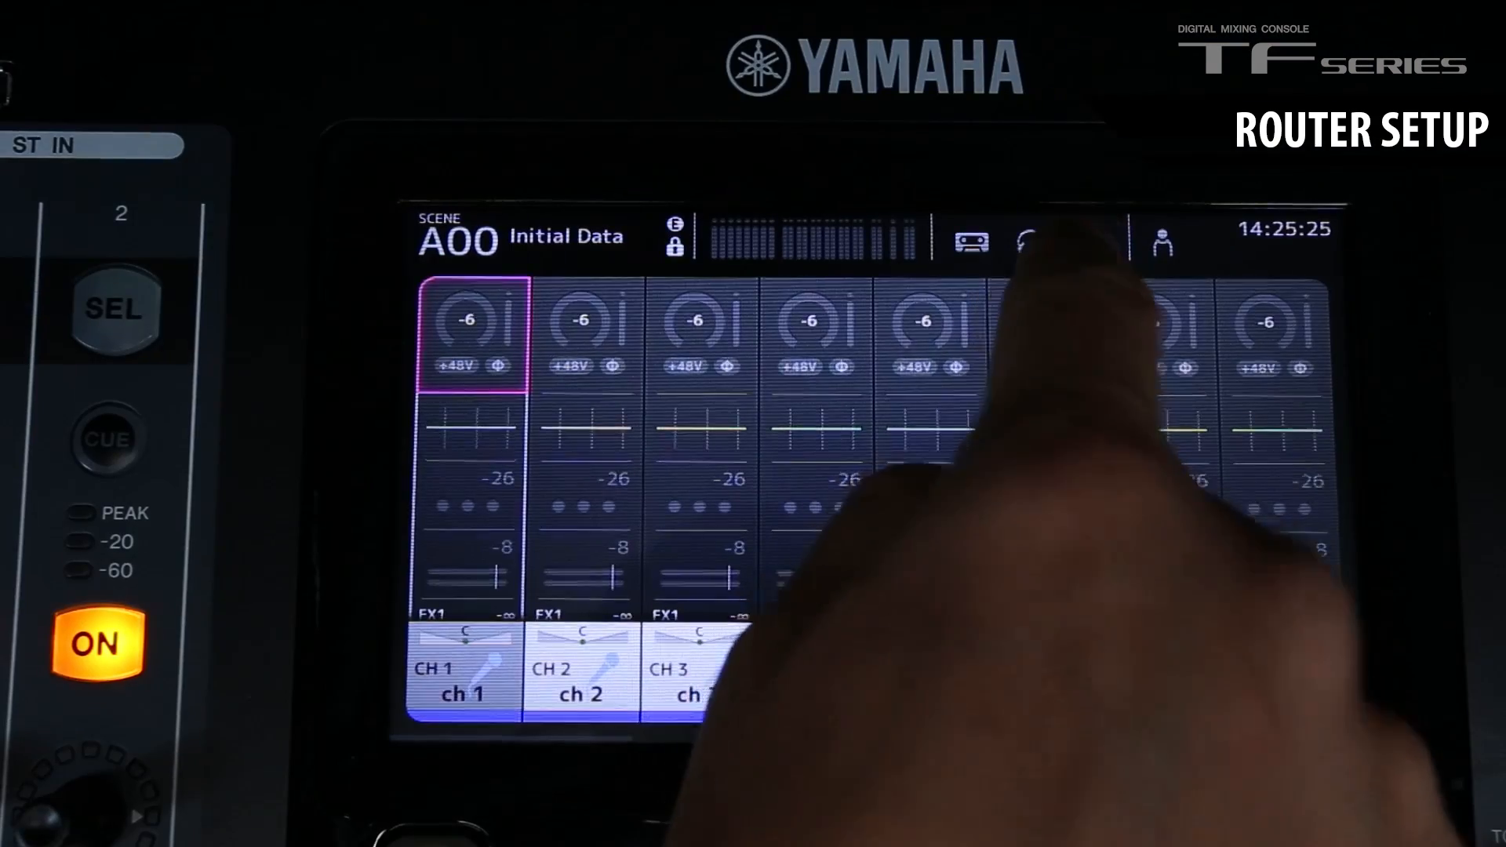
# Reach the TF3 mixer's Network settings from SYSTEM SETUP on the touchscreen.
pyautogui.click(1089, 240)
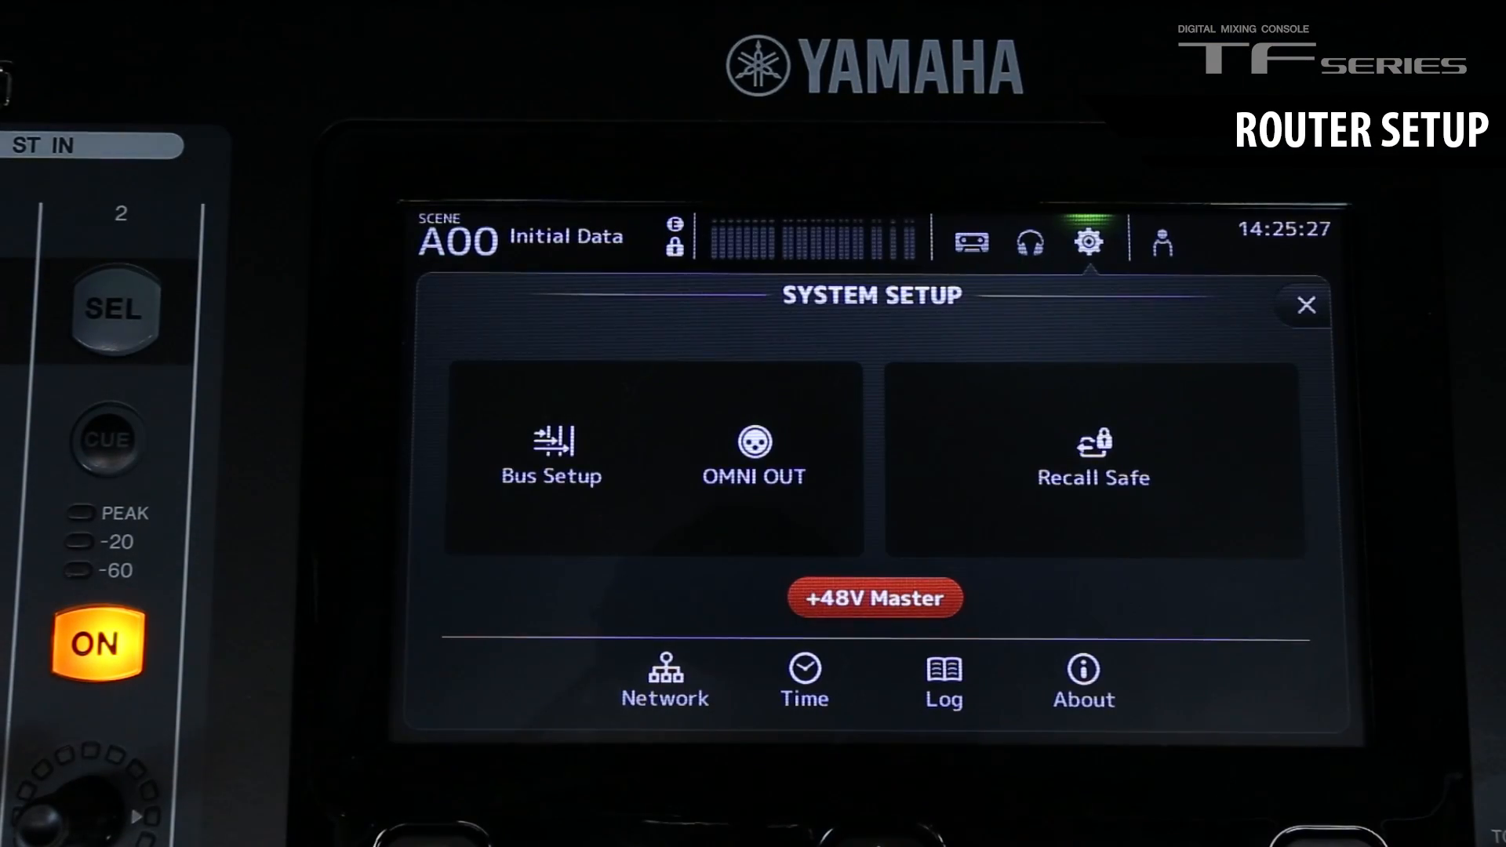
pyautogui.click(664, 679)
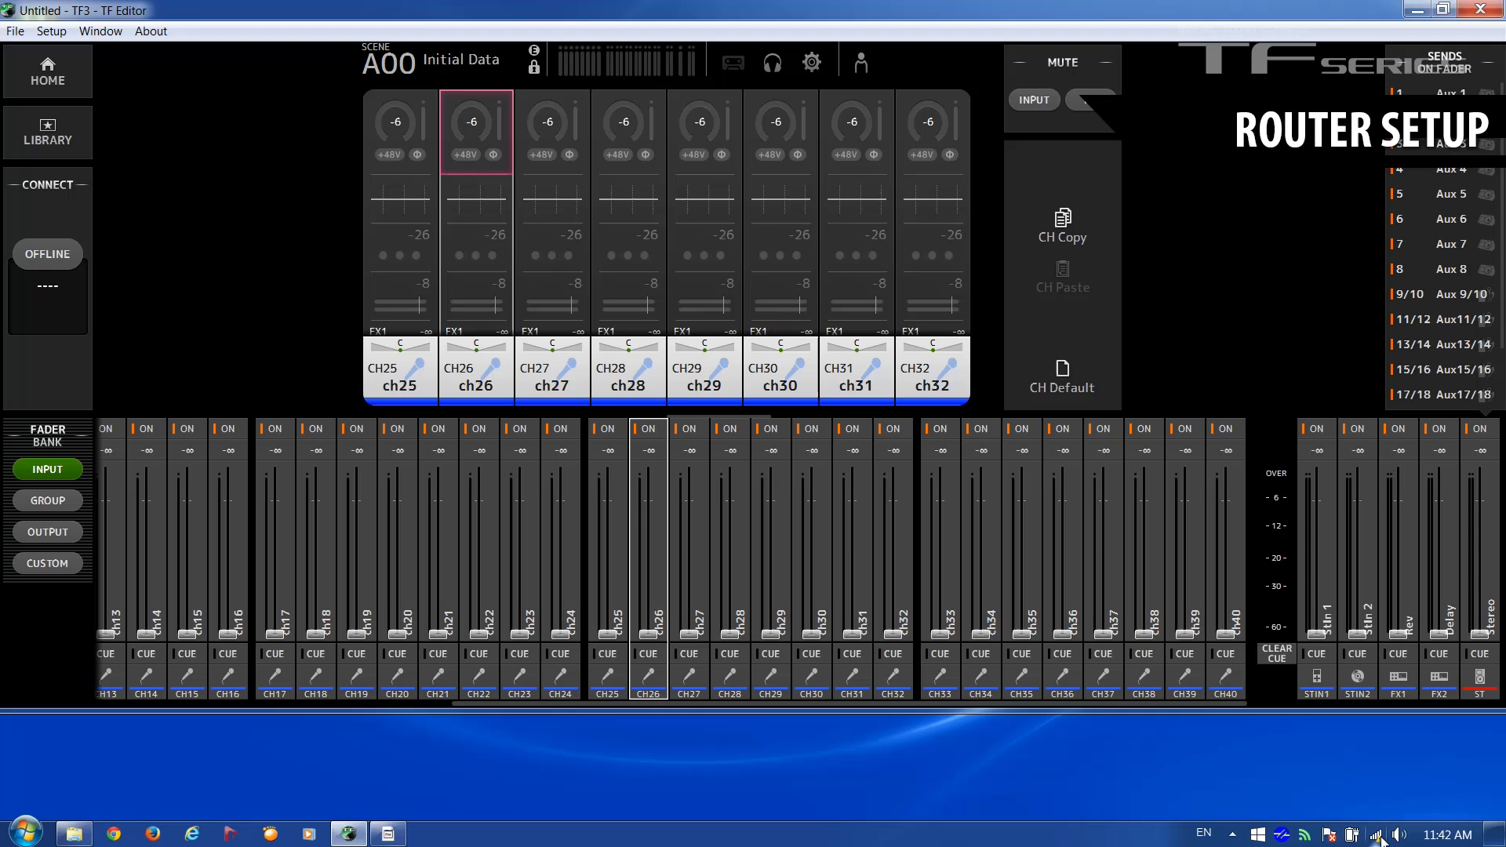
# View the tf wifi connection details showing the PC's IPv4 address 10.0.1.3.
pyautogui.click(1376, 833)
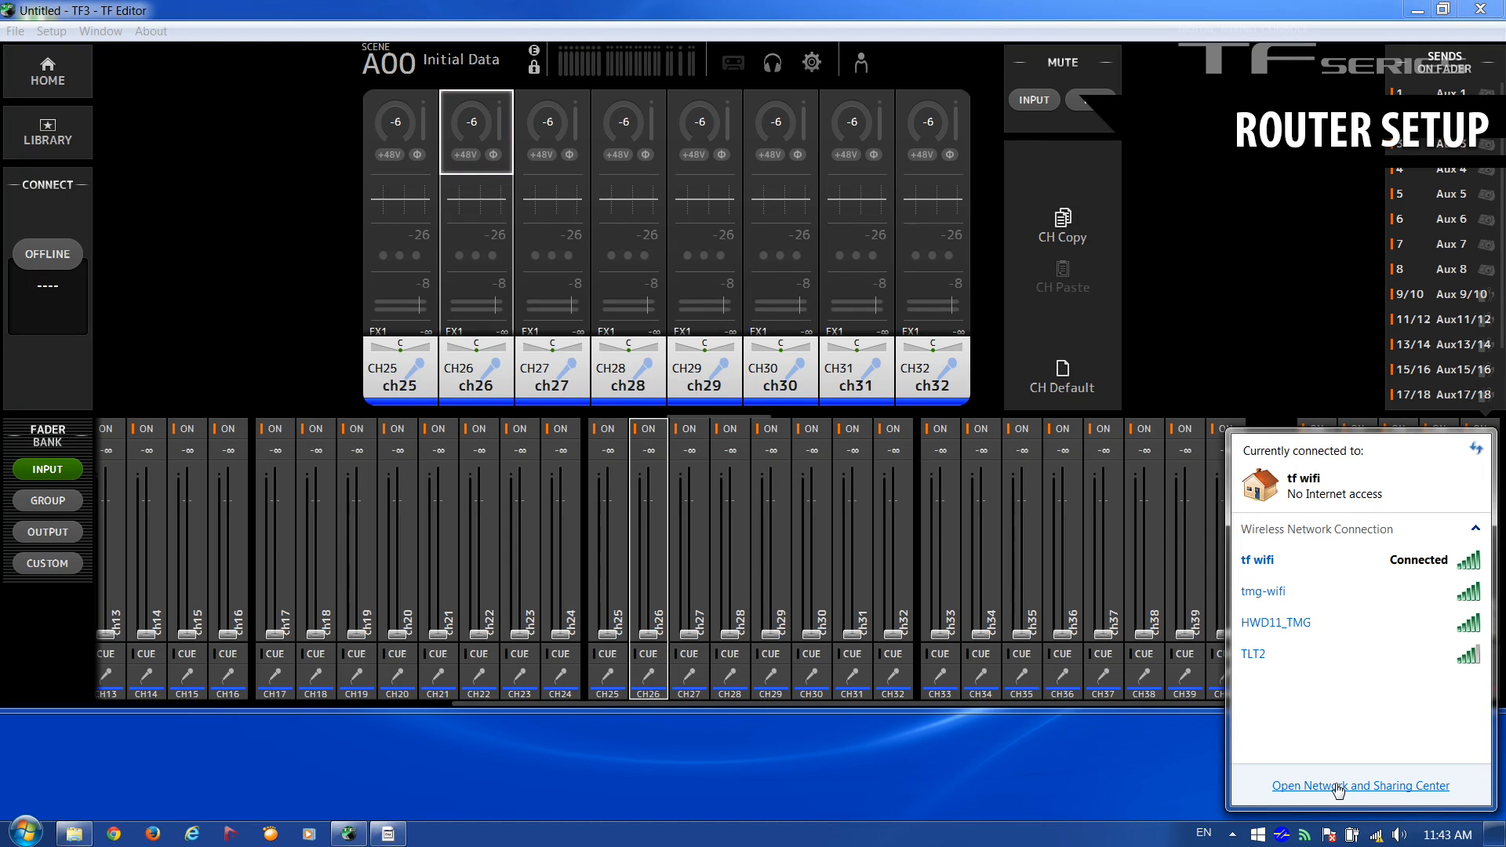
pyautogui.click(673, 750)
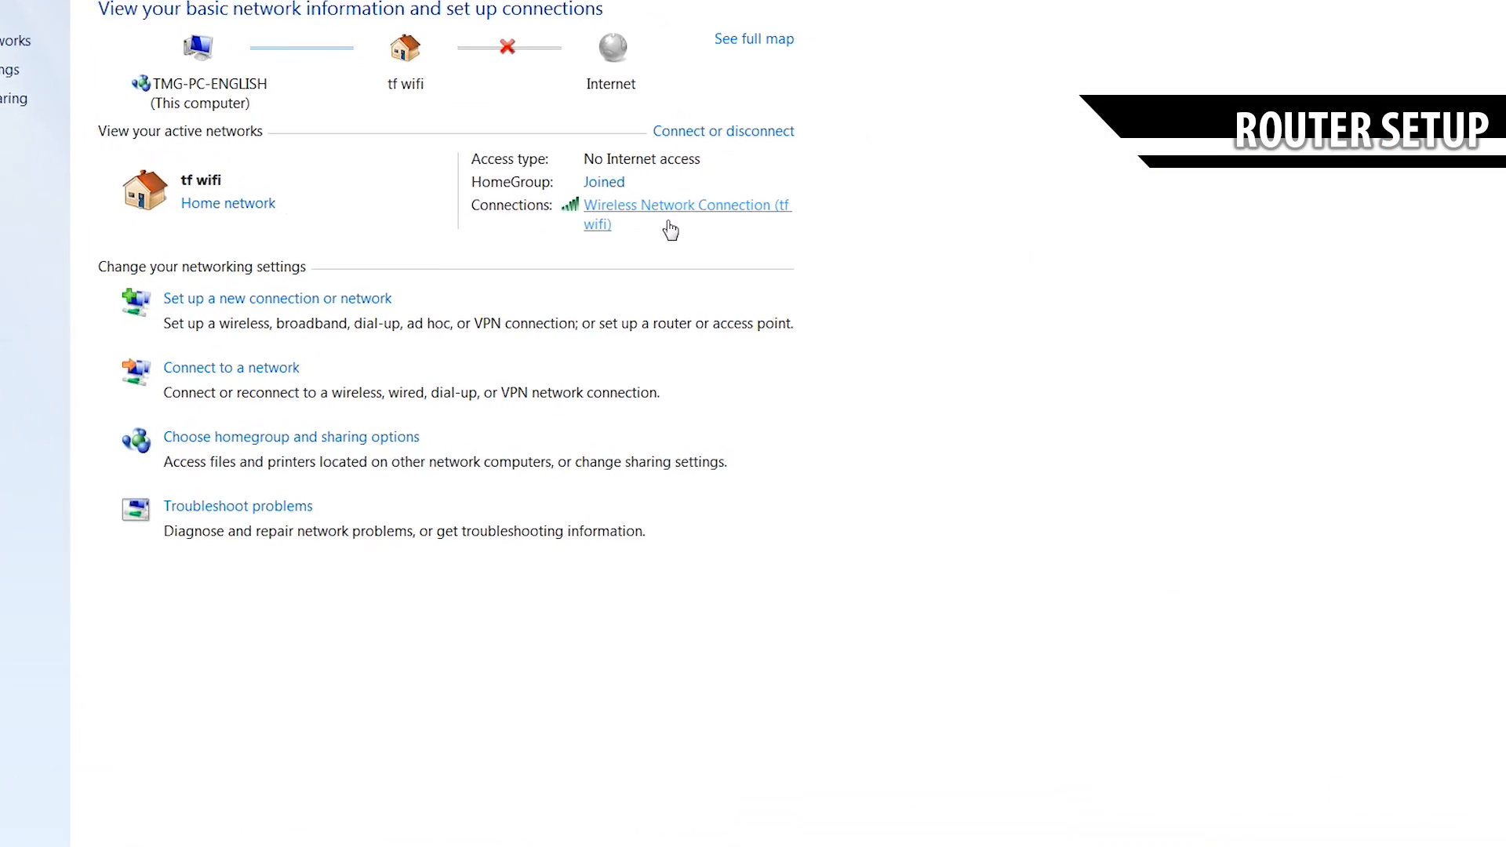
pyautogui.click(686, 204)
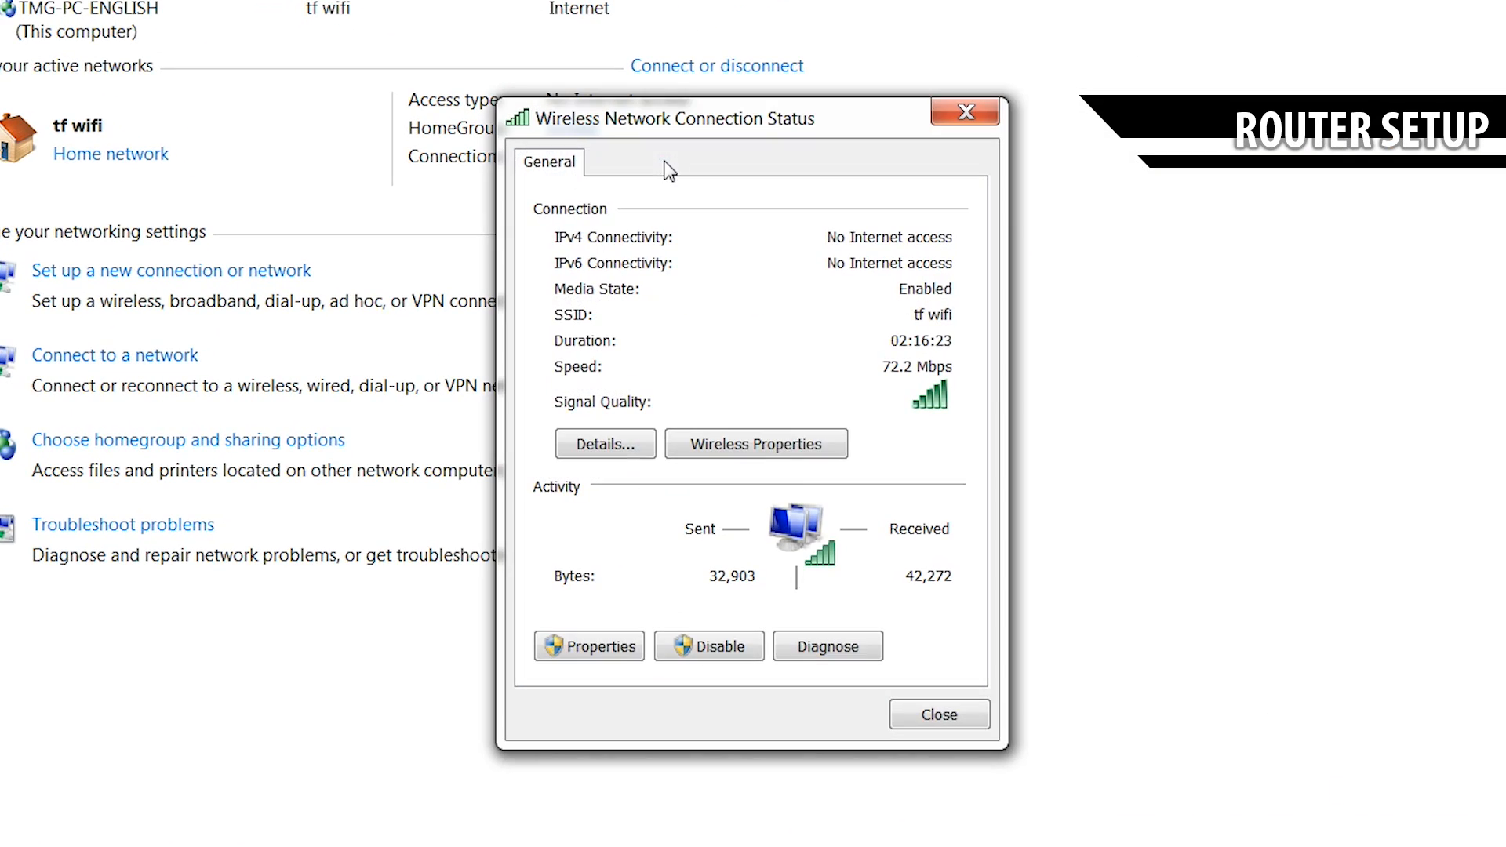
pyautogui.click(606, 444)
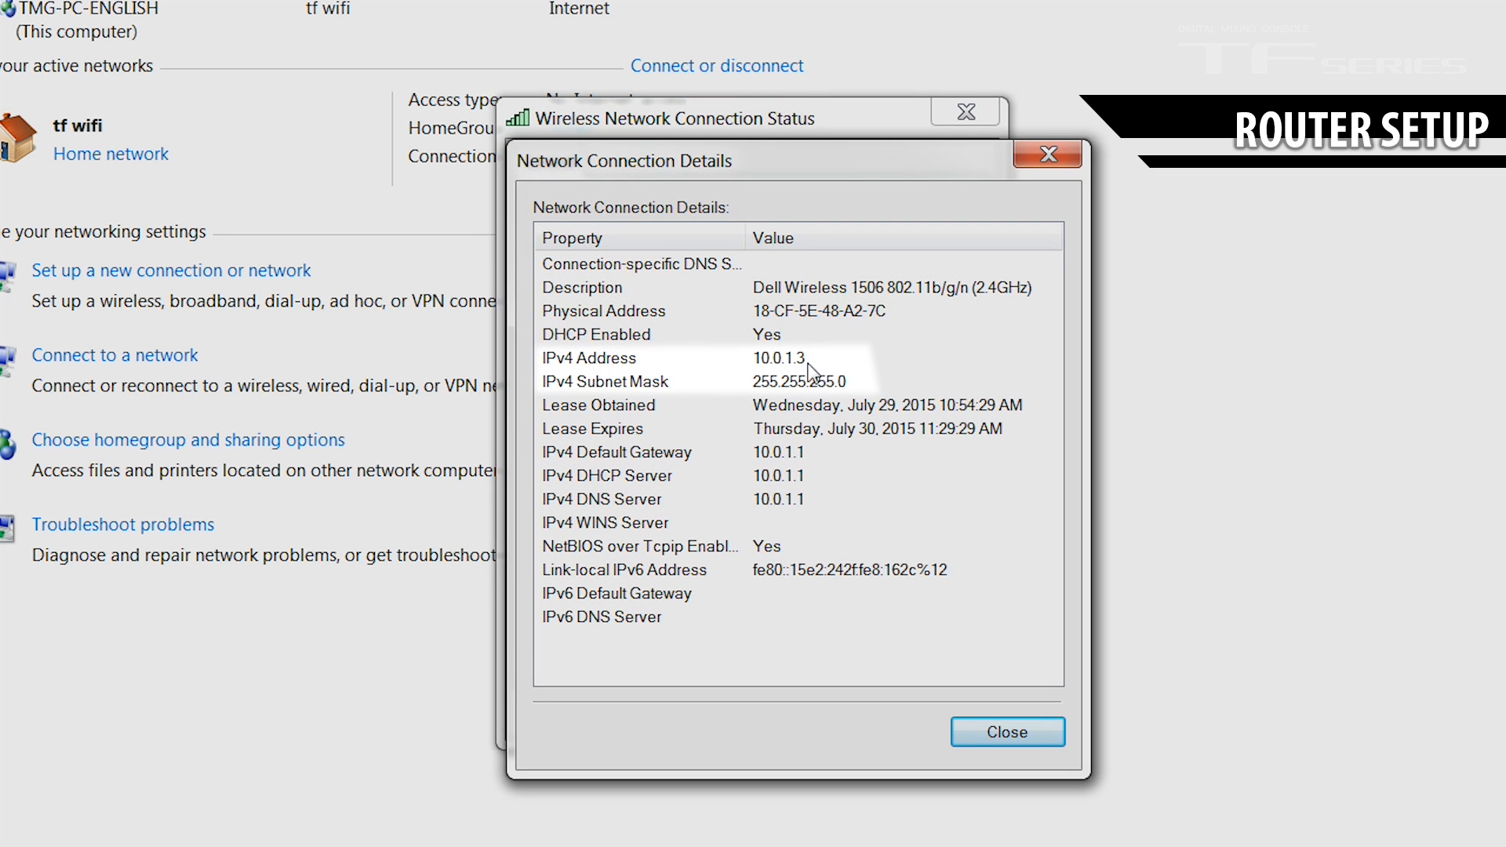
pyautogui.moveTo(747, 374)
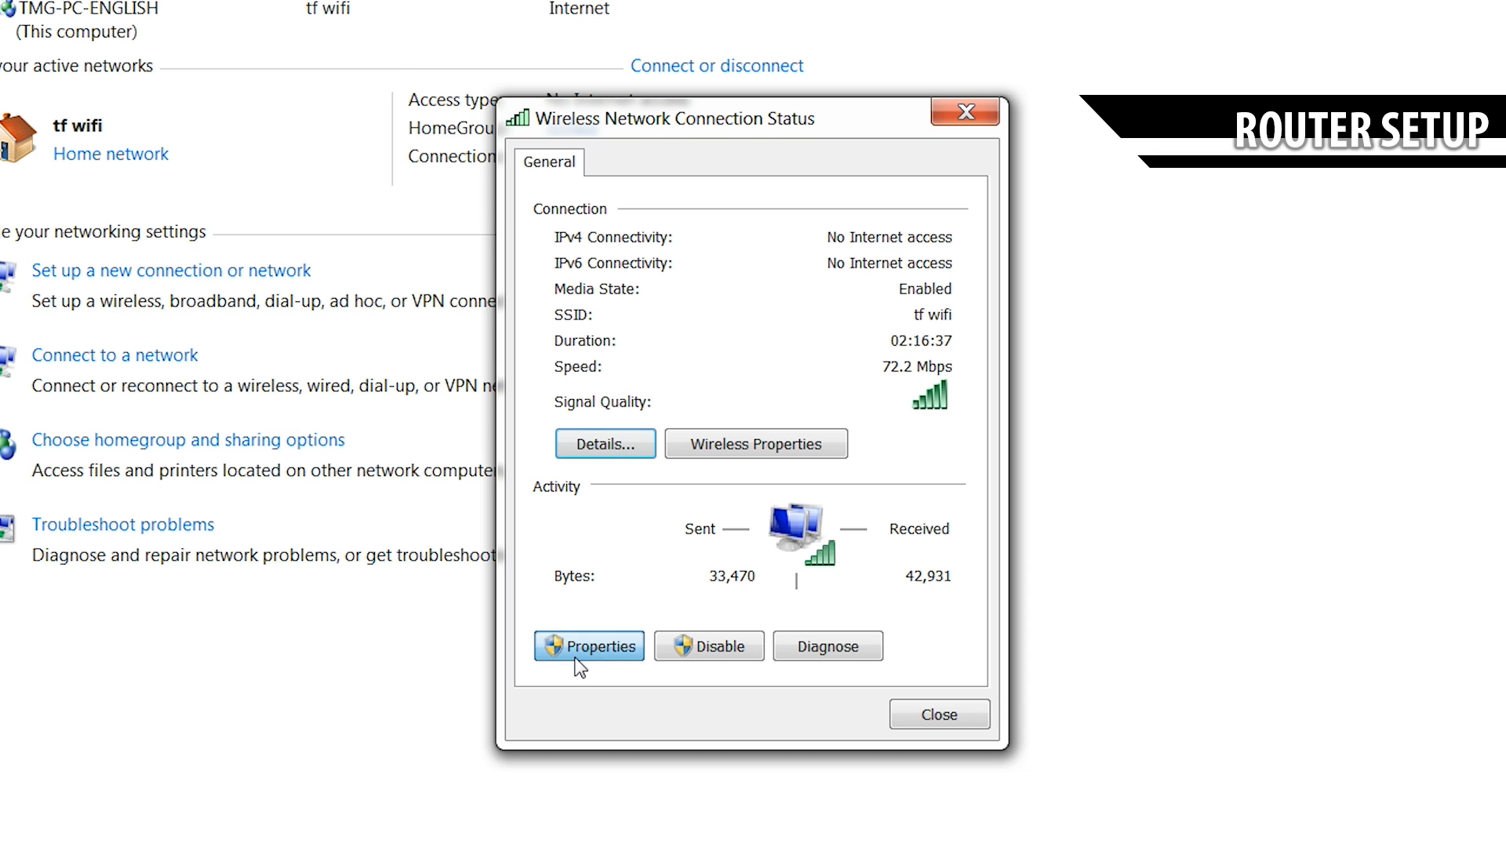
# View the tf wifi TCP/IPv4 properties confirming the IP and DNS are obtained automatically.
pyautogui.click(590, 645)
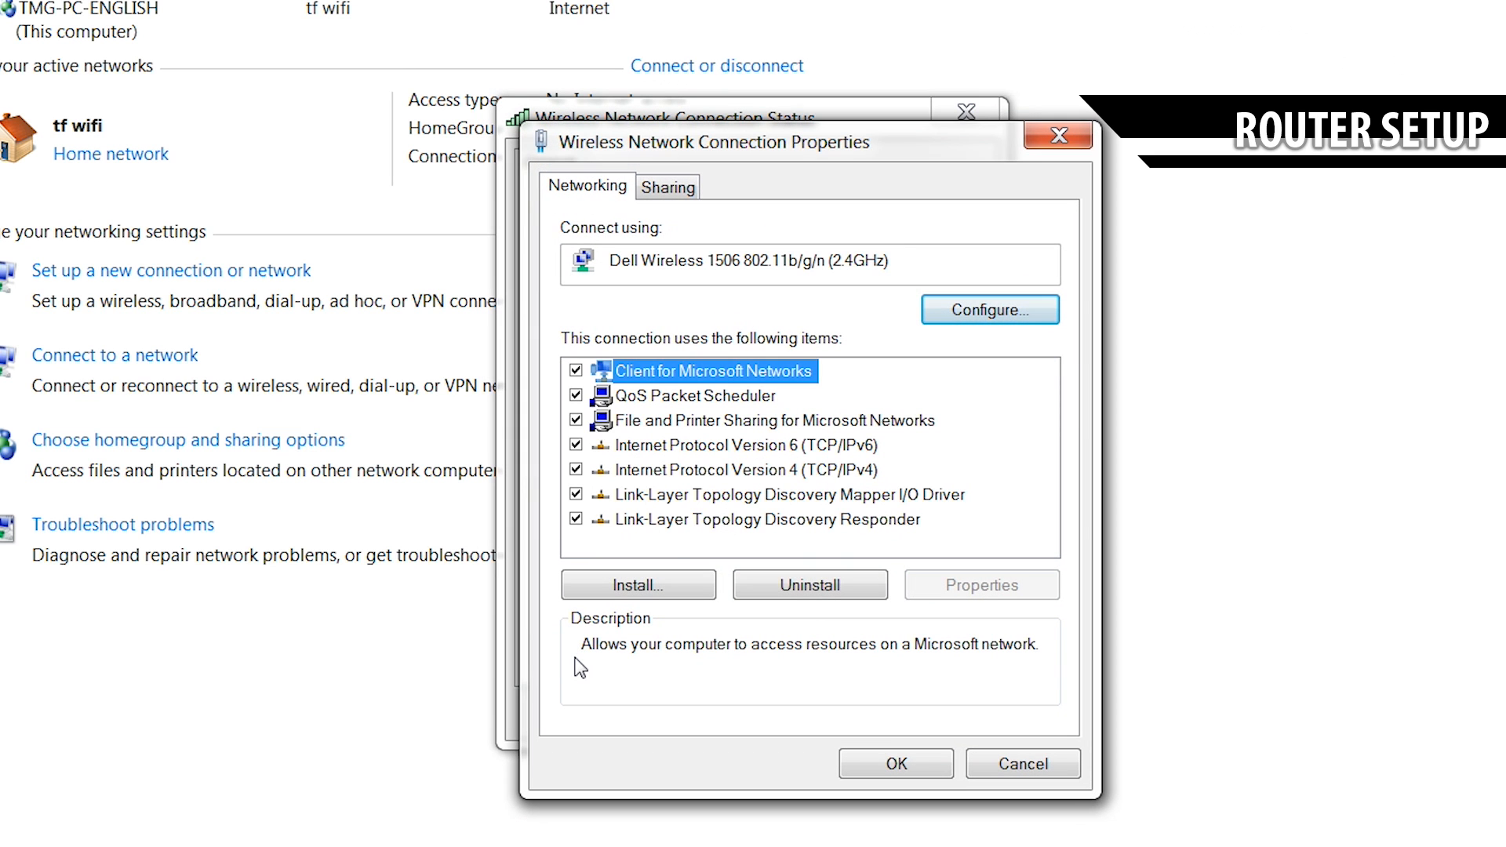
pyautogui.click(747, 470)
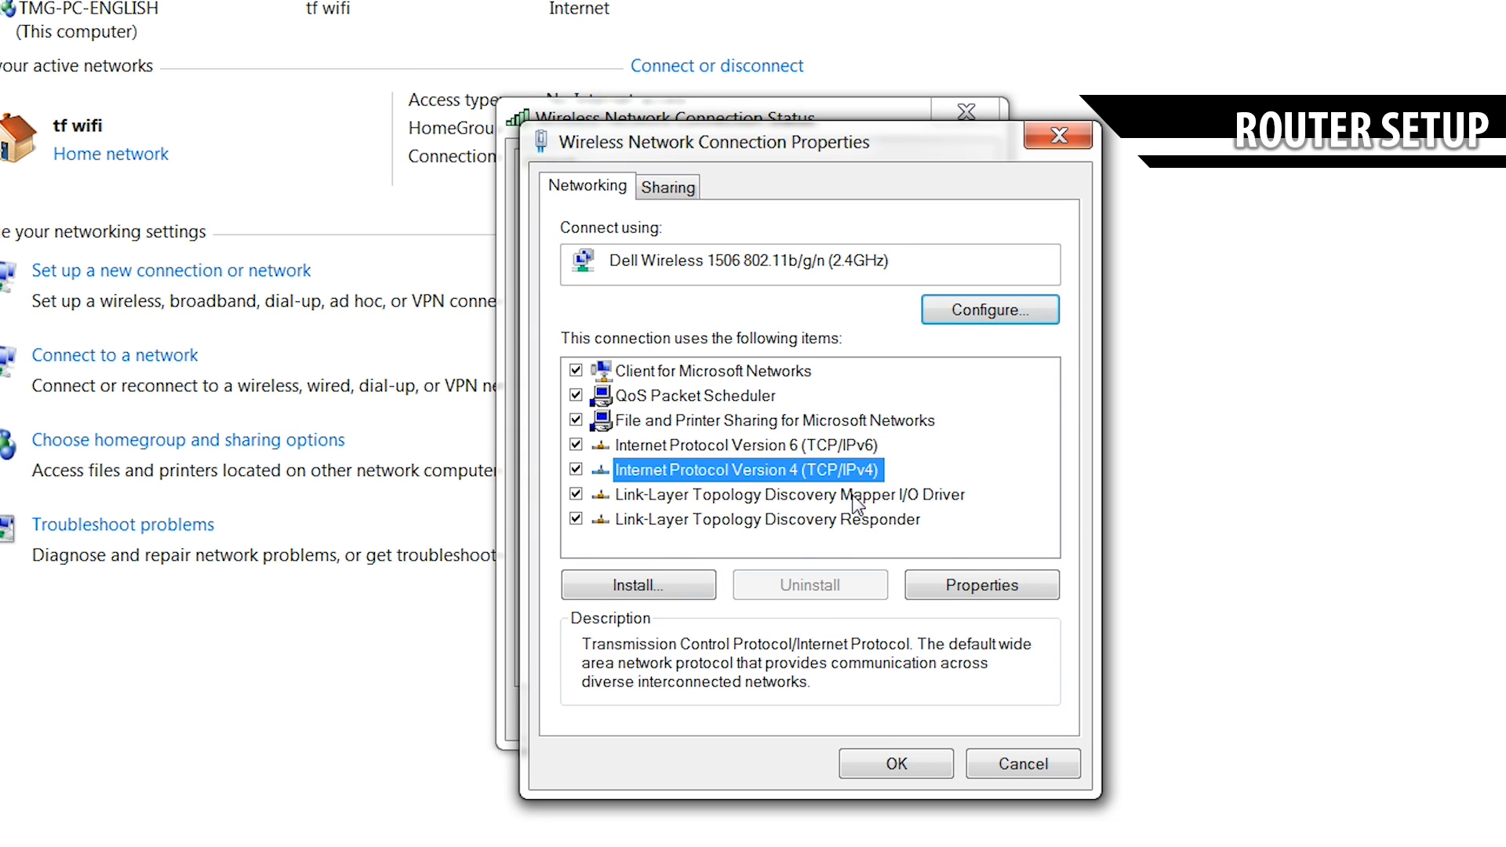
pyautogui.click(981, 586)
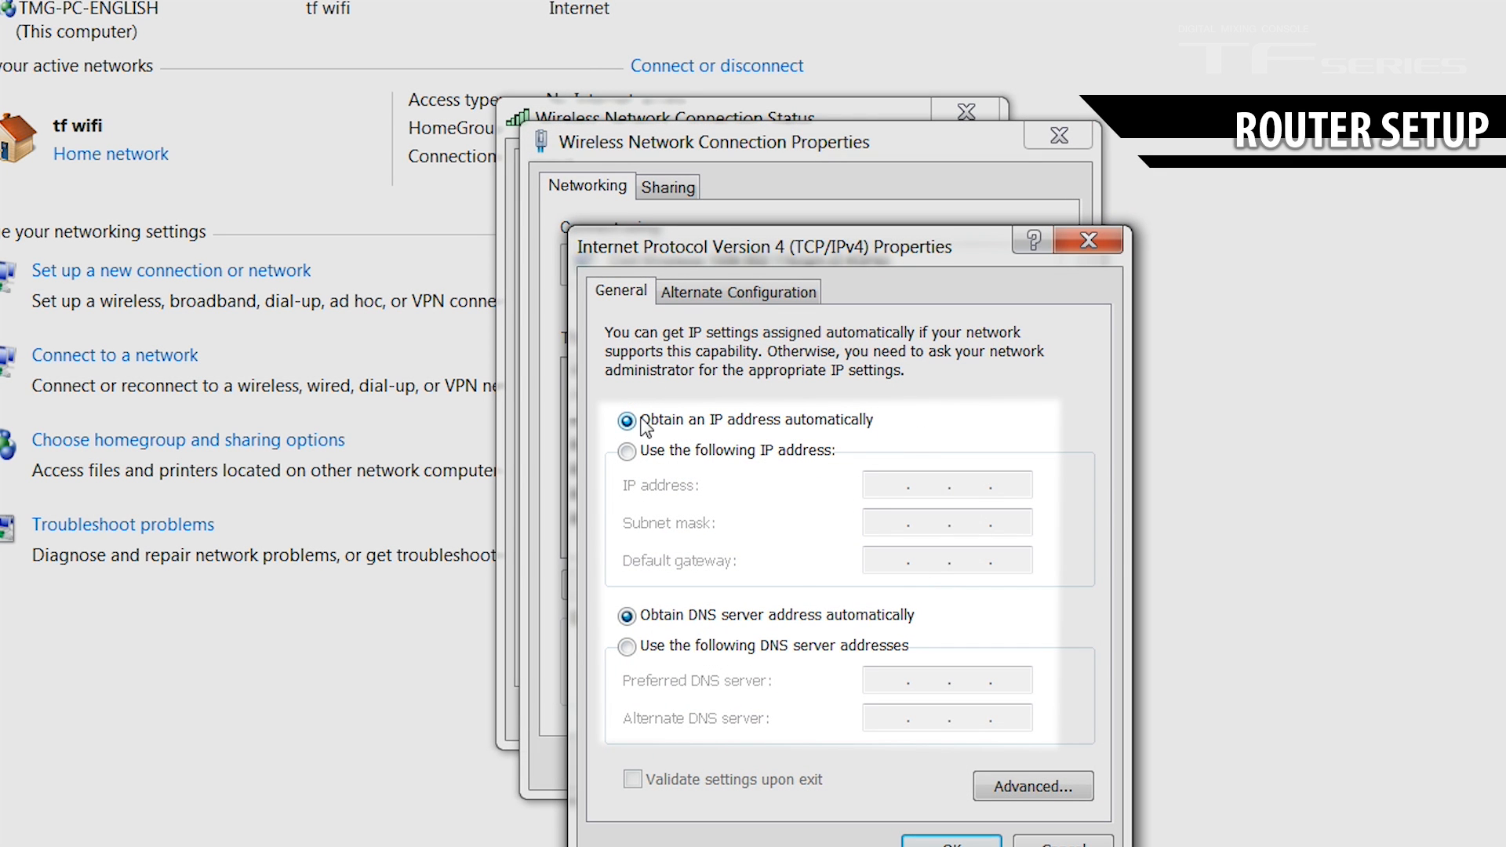
pyautogui.moveTo(685, 426)
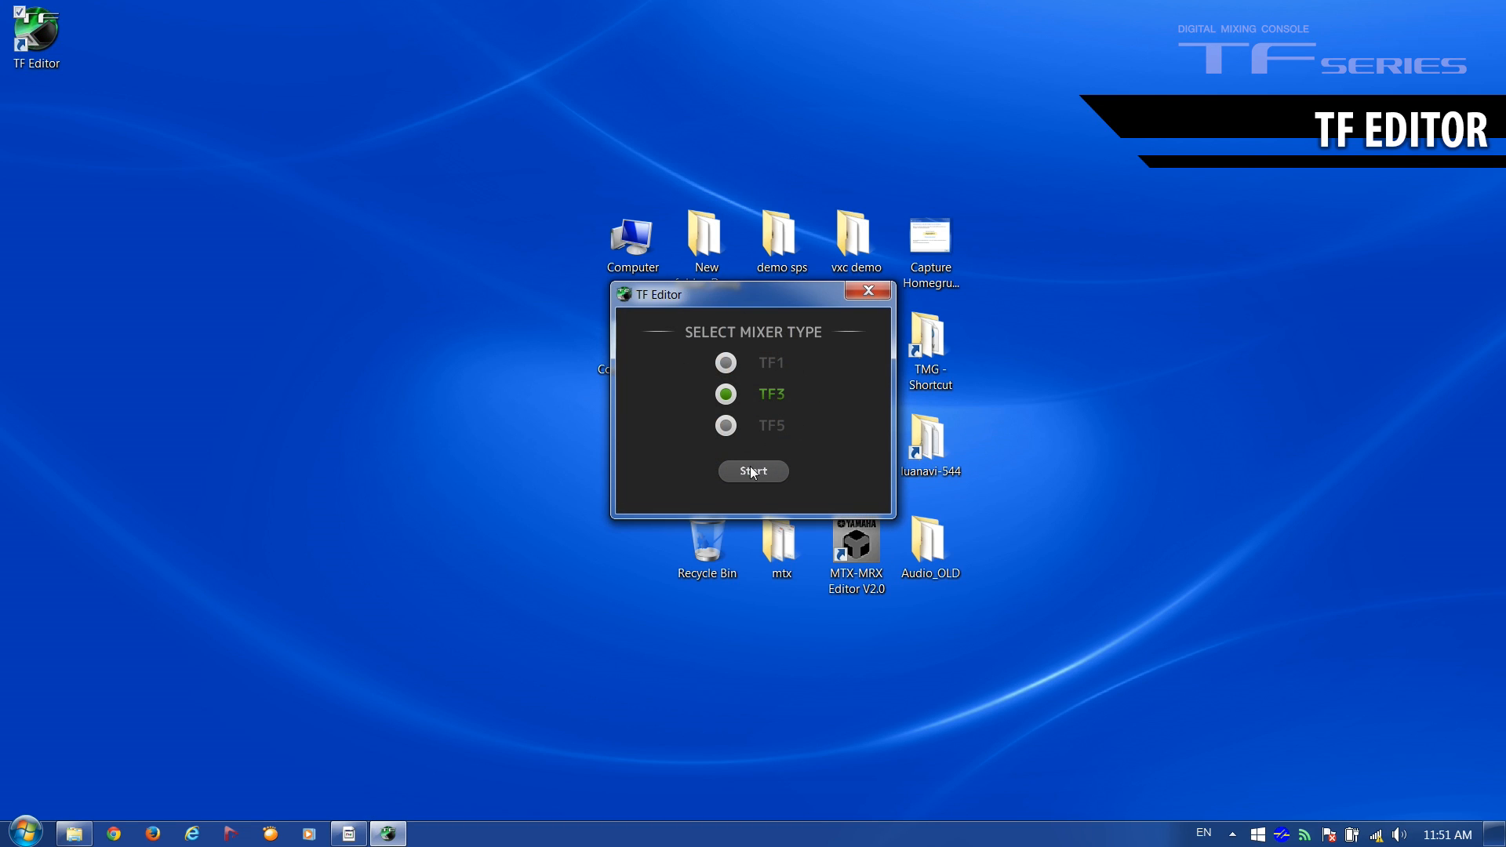
# Start TF Editor with the TF3 mixer type, showing the offline console.
pyautogui.click(753, 470)
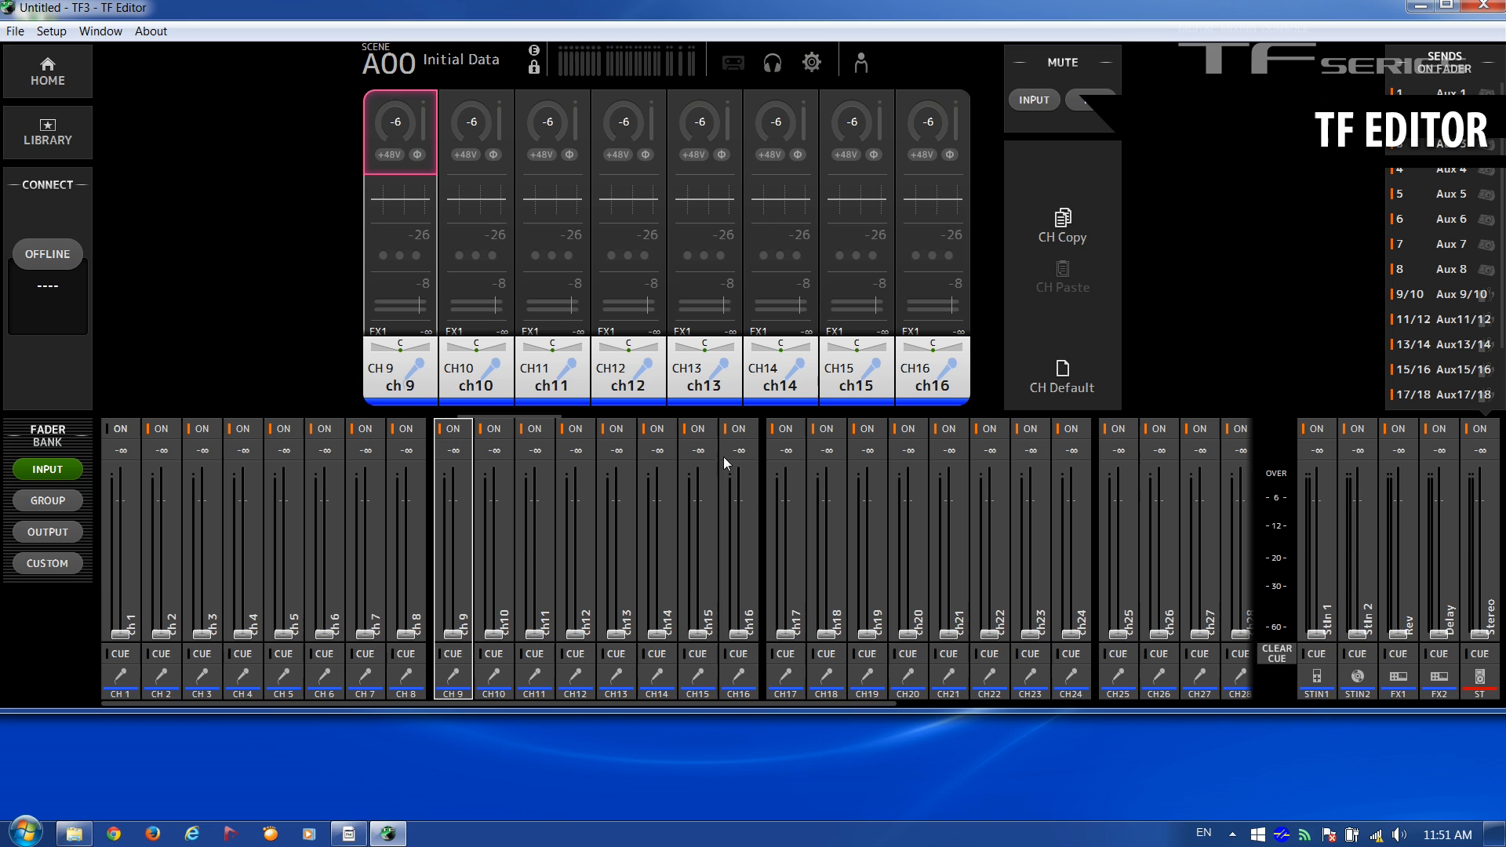
pyautogui.moveTo(66, 218)
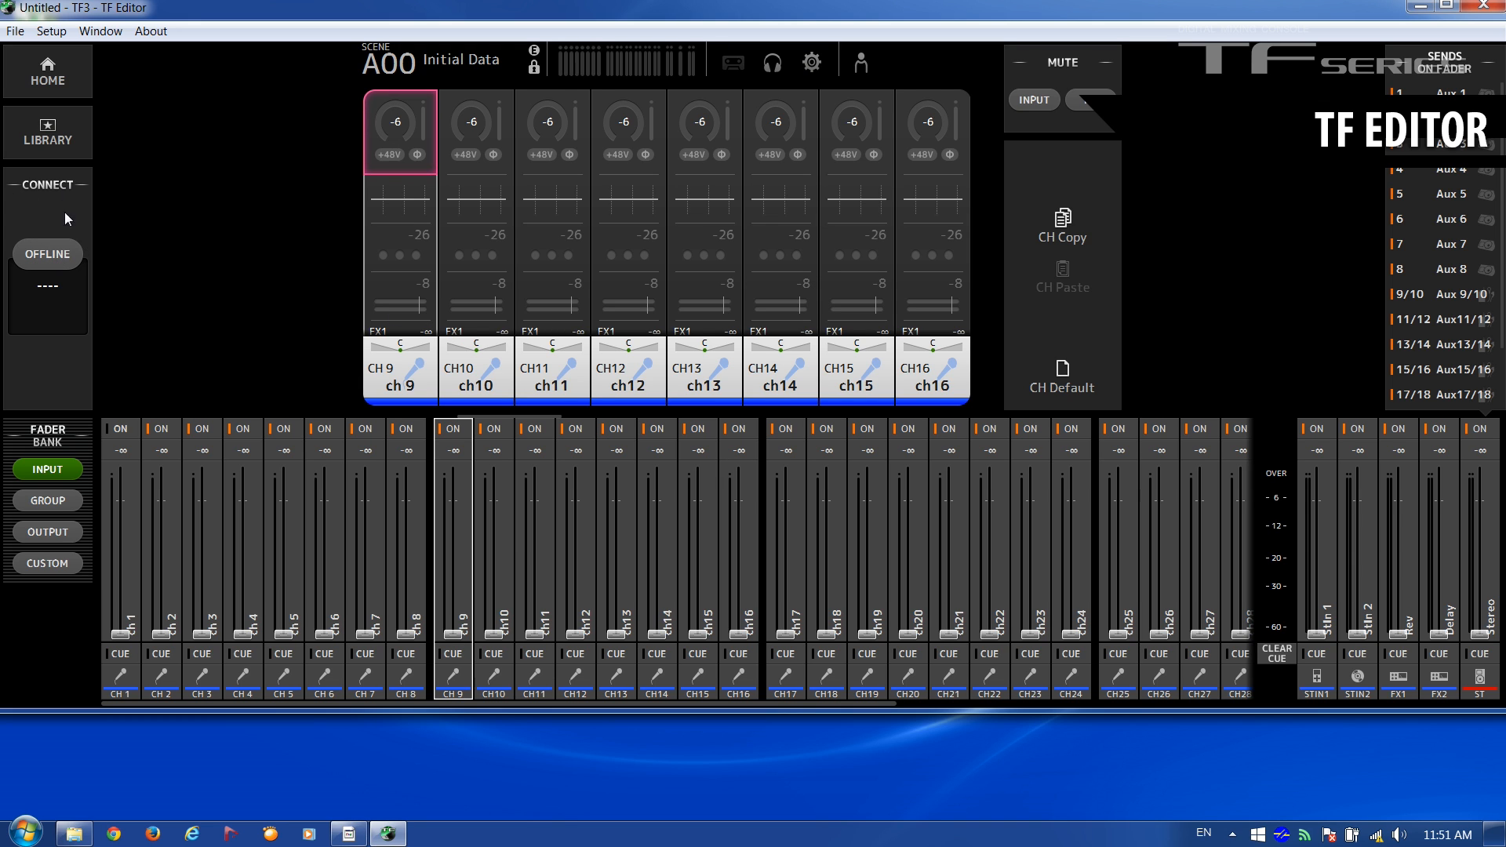
# Connect TF Editor to the Yamaha TF mixer at 10.0.1.2, syncing from mixer to PC.
pyautogui.click(46, 254)
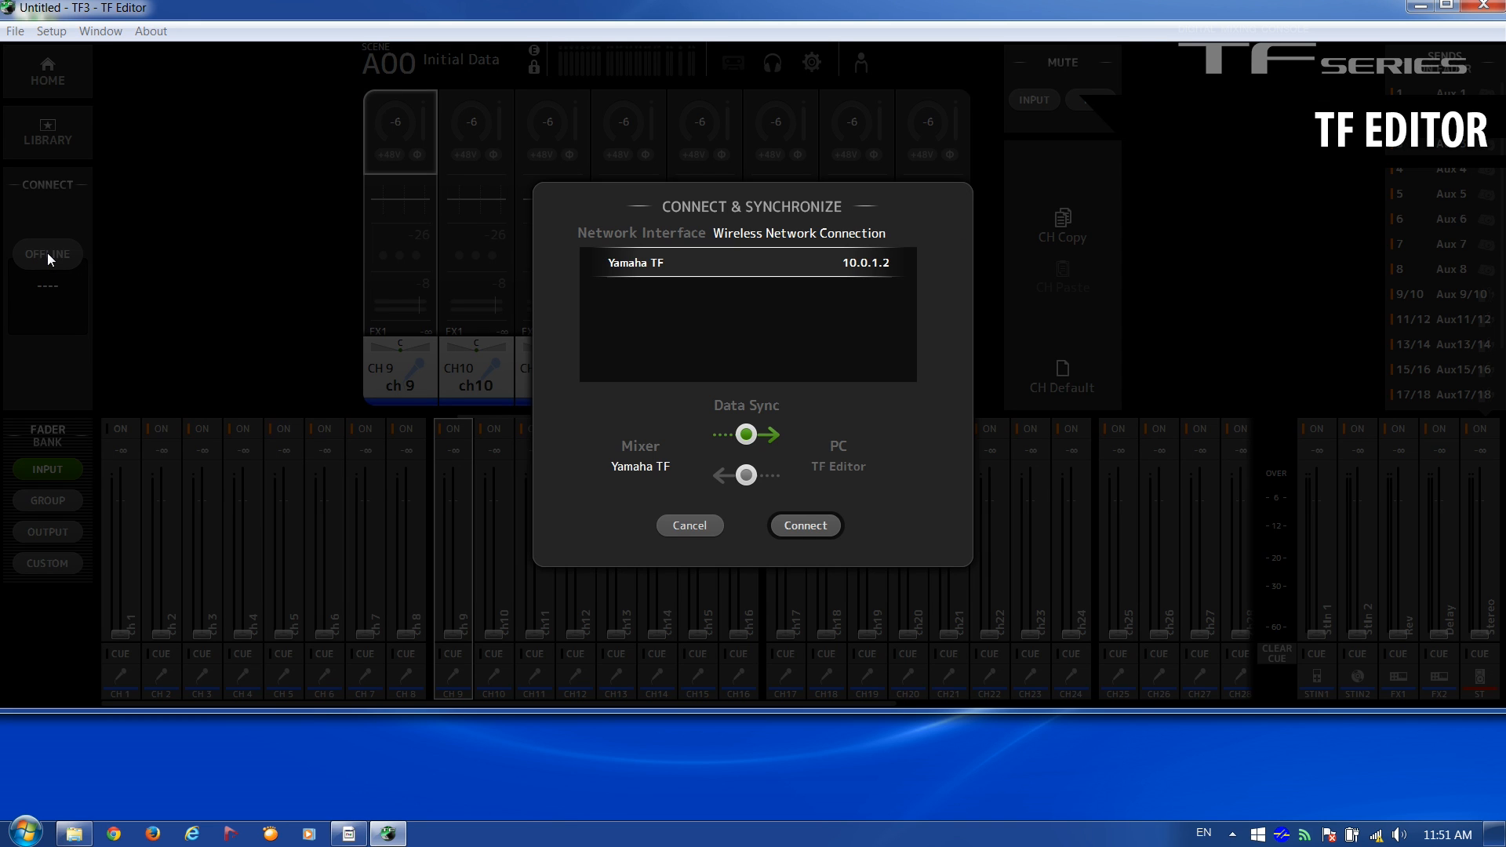
pyautogui.moveTo(830, 356)
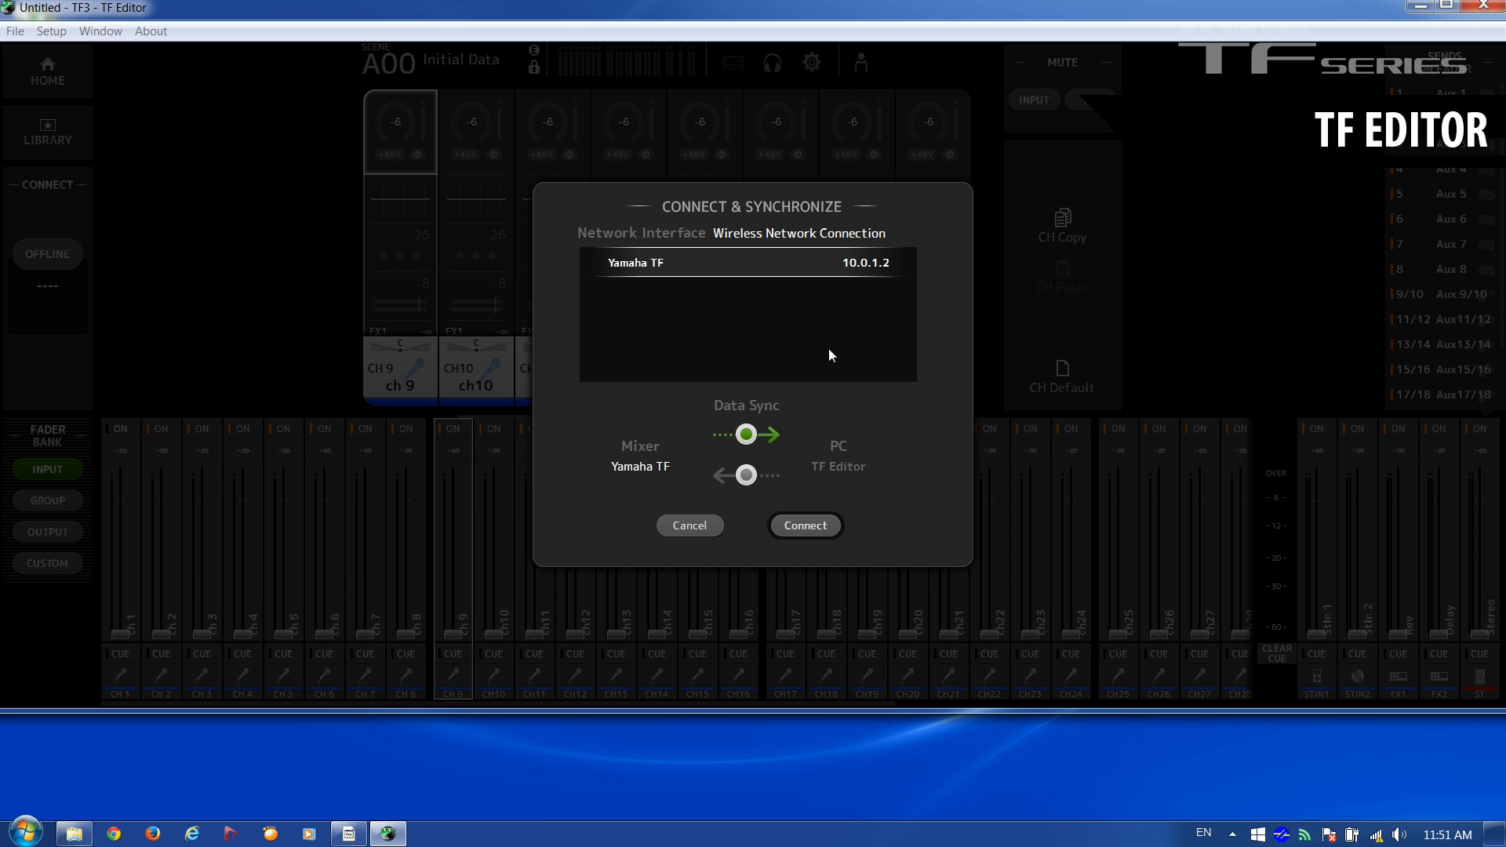
pyautogui.moveTo(722, 409)
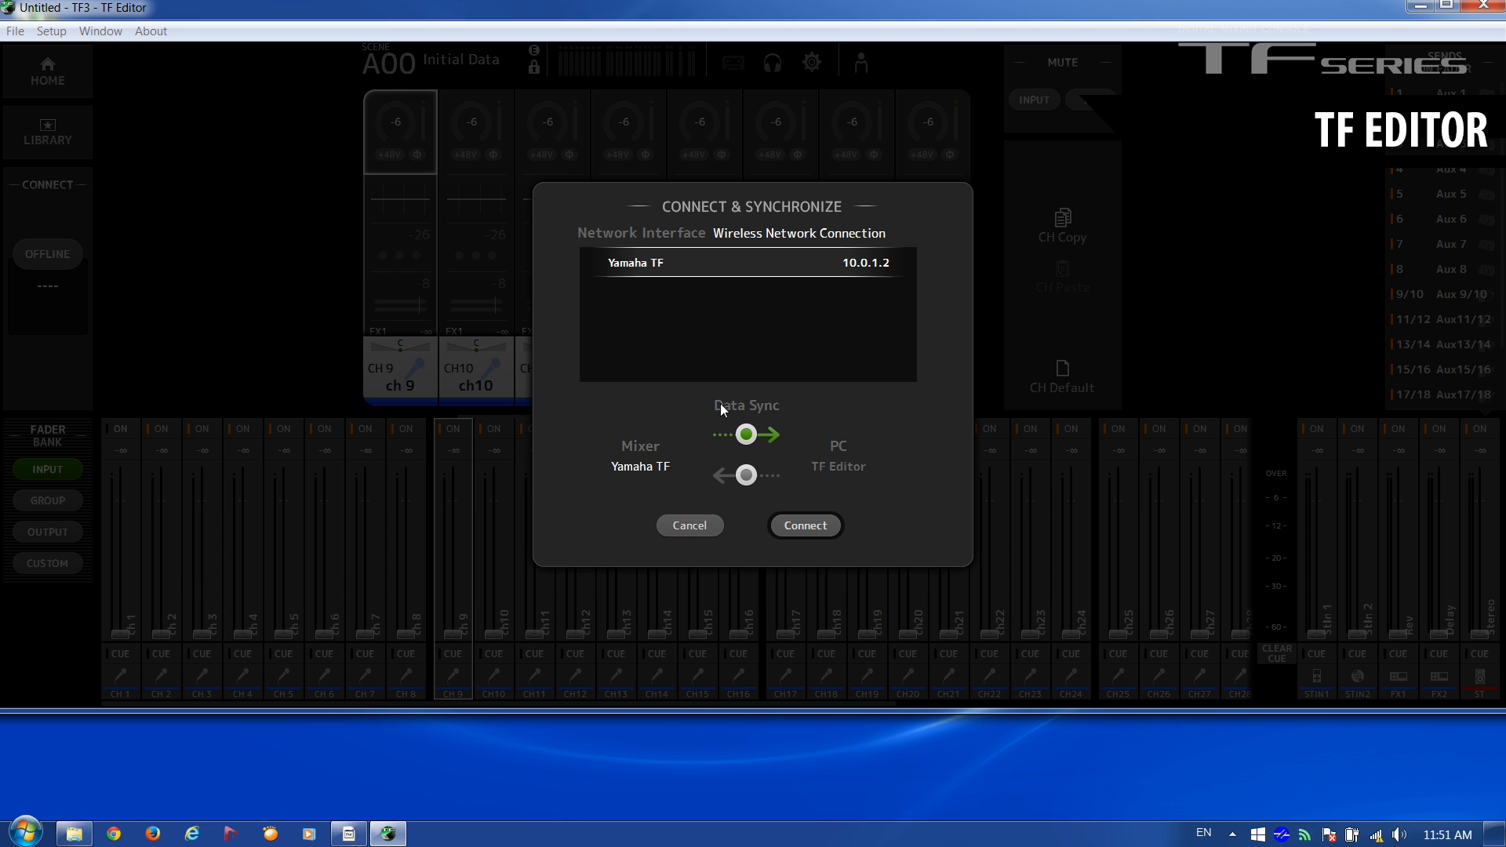
pyautogui.moveTo(895, 435)
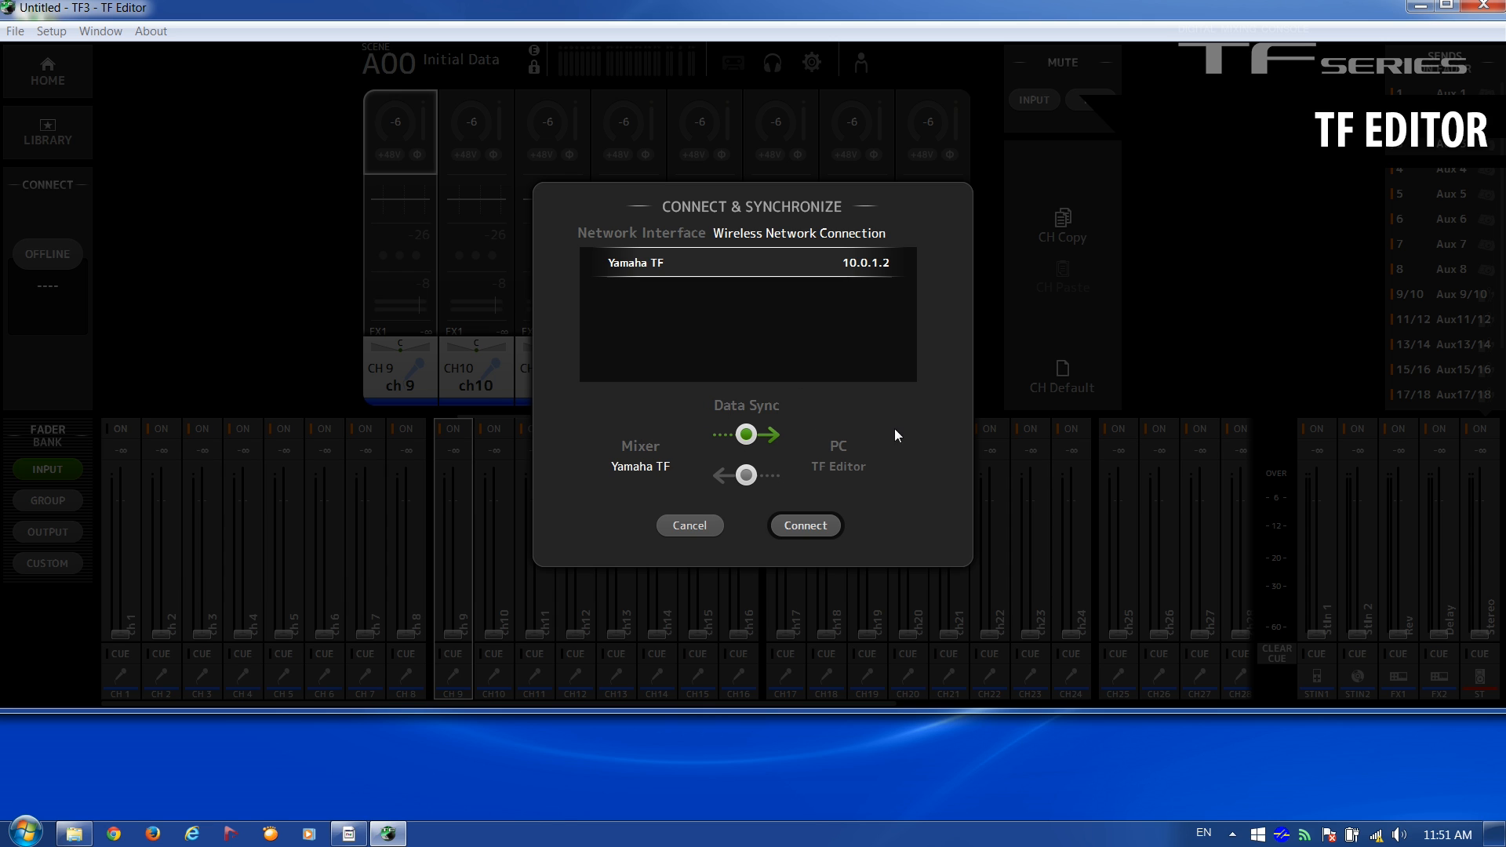
pyautogui.moveTo(688, 433)
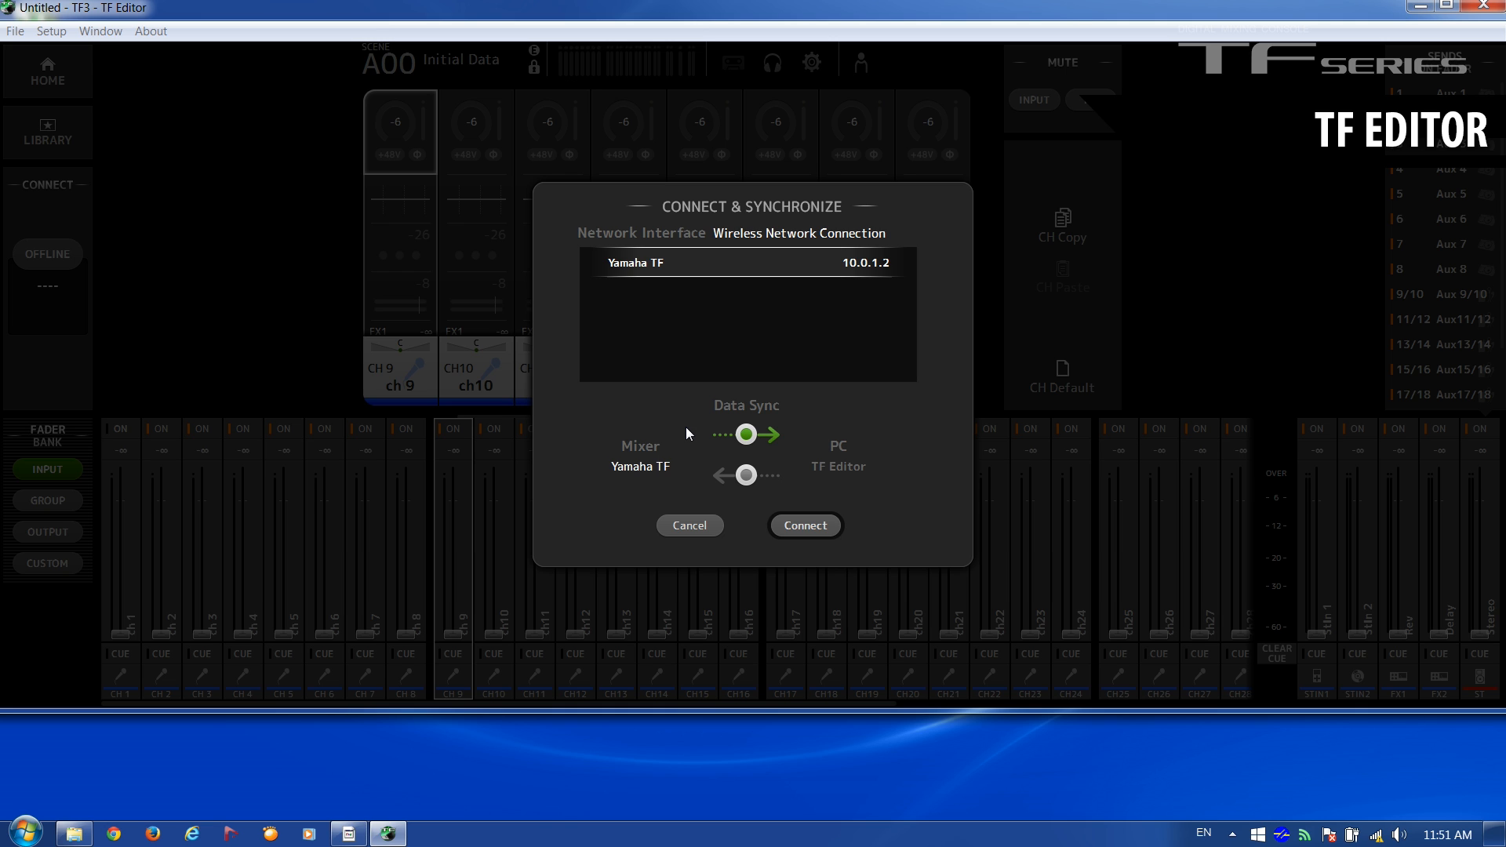
pyautogui.moveTo(655, 497)
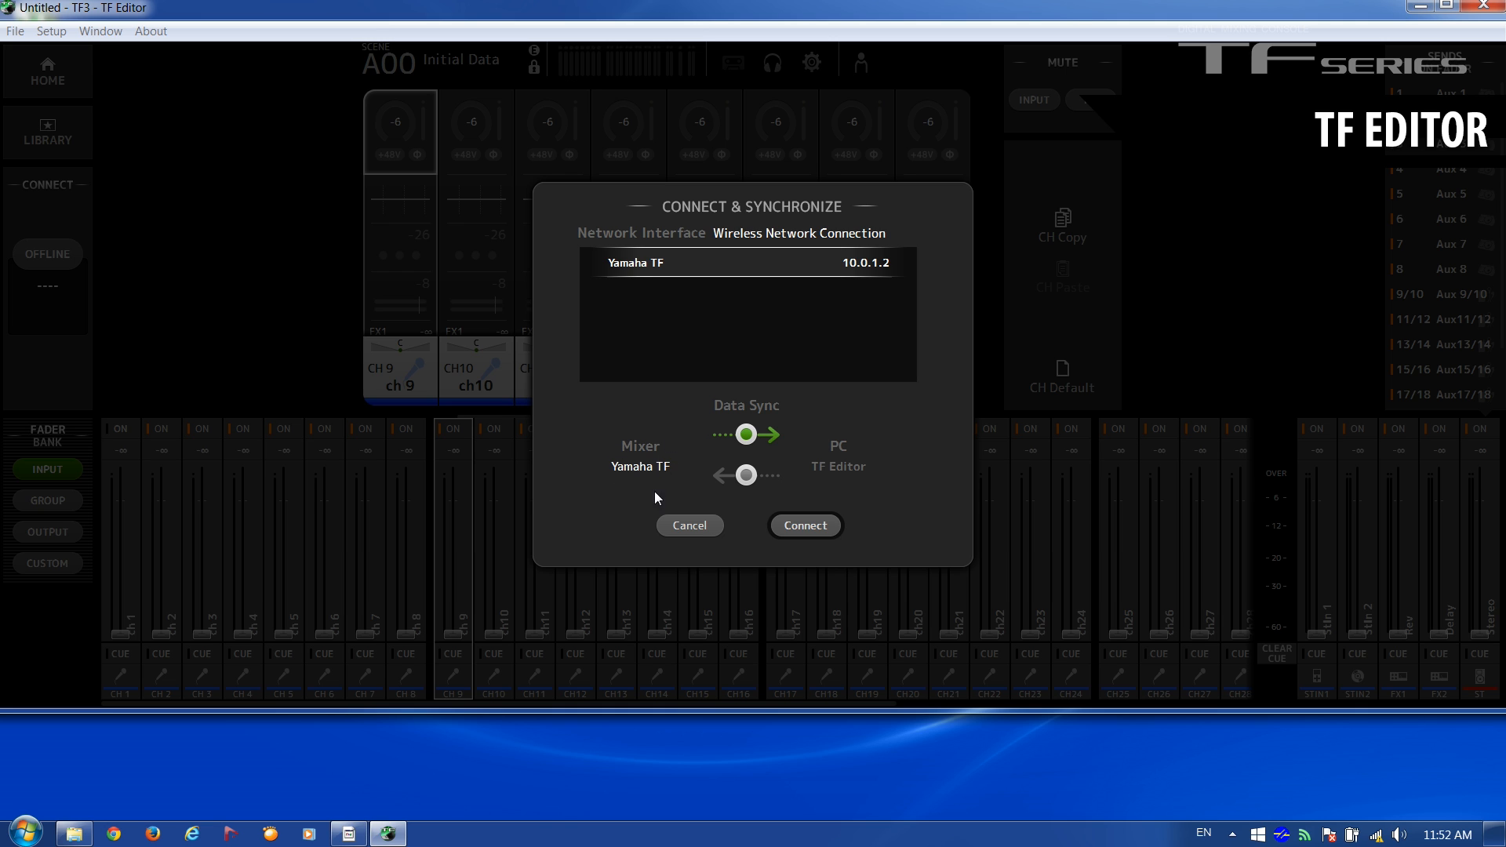
pyautogui.moveTo(827, 447)
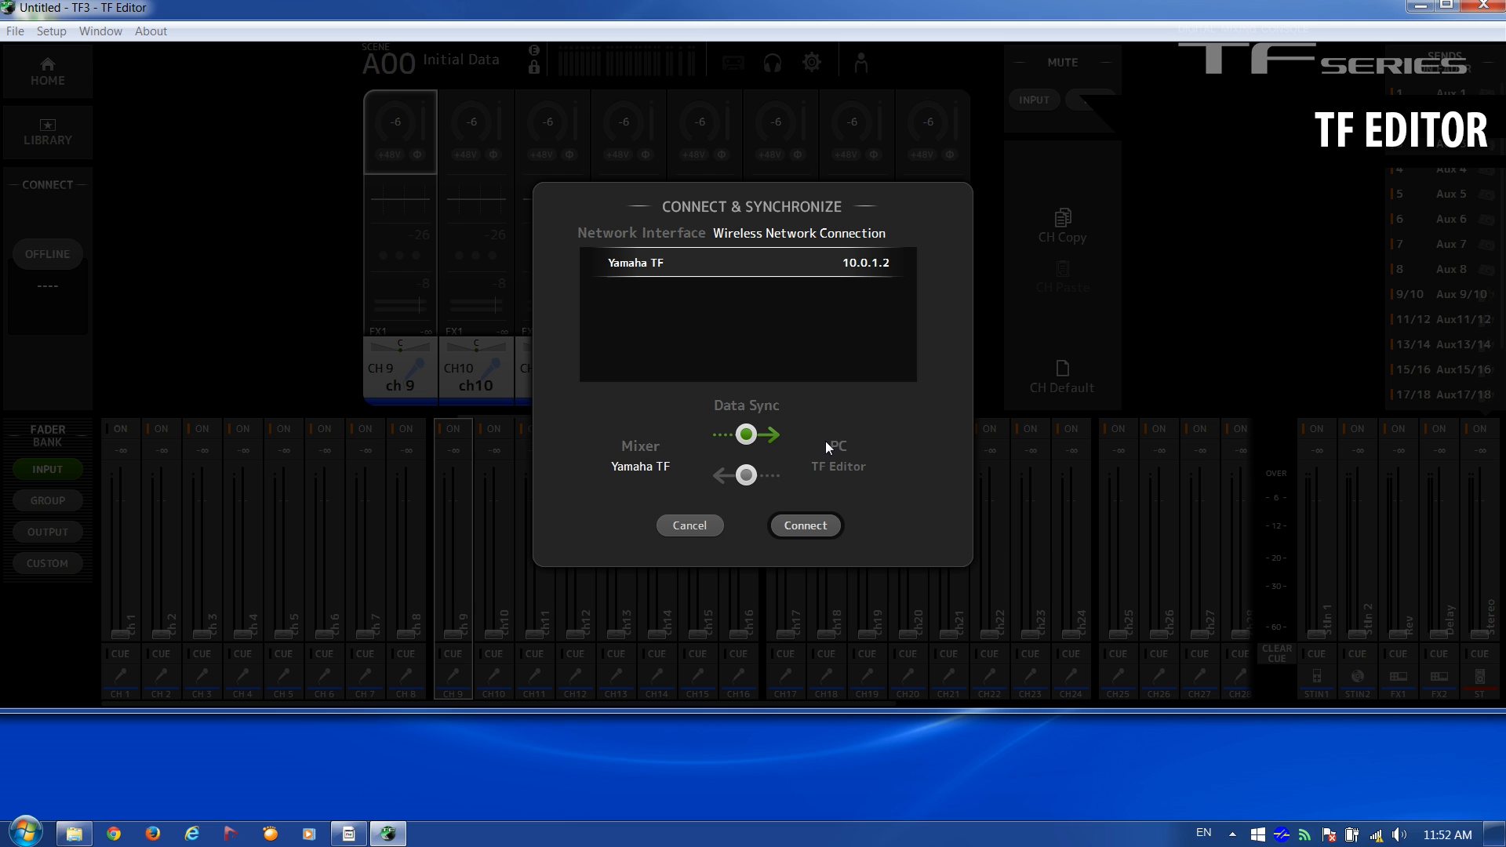
pyautogui.moveTo(743, 435)
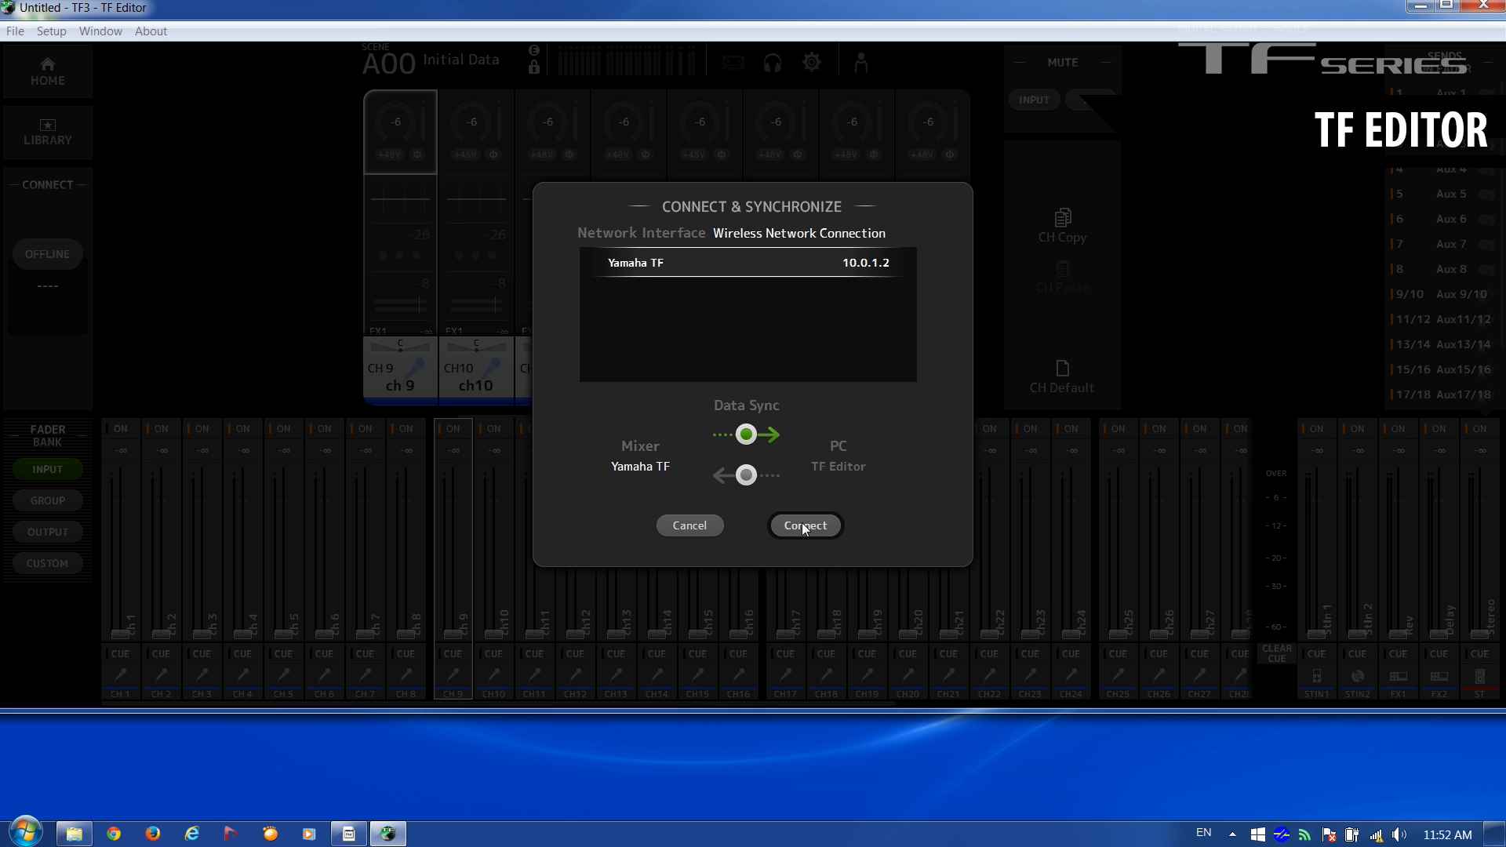
pyautogui.moveTo(846, 277)
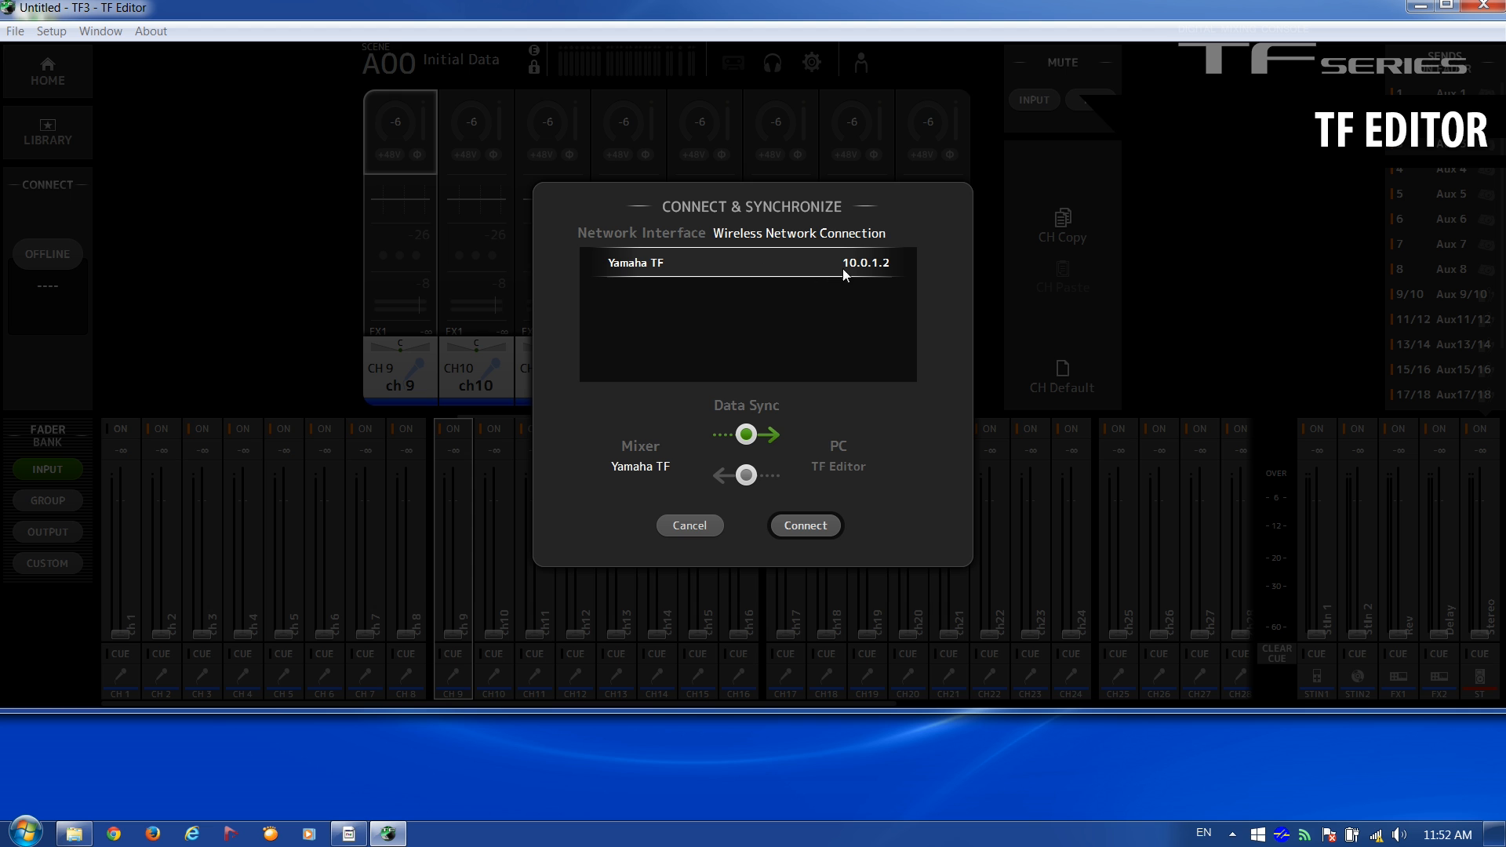
pyautogui.click(803, 526)
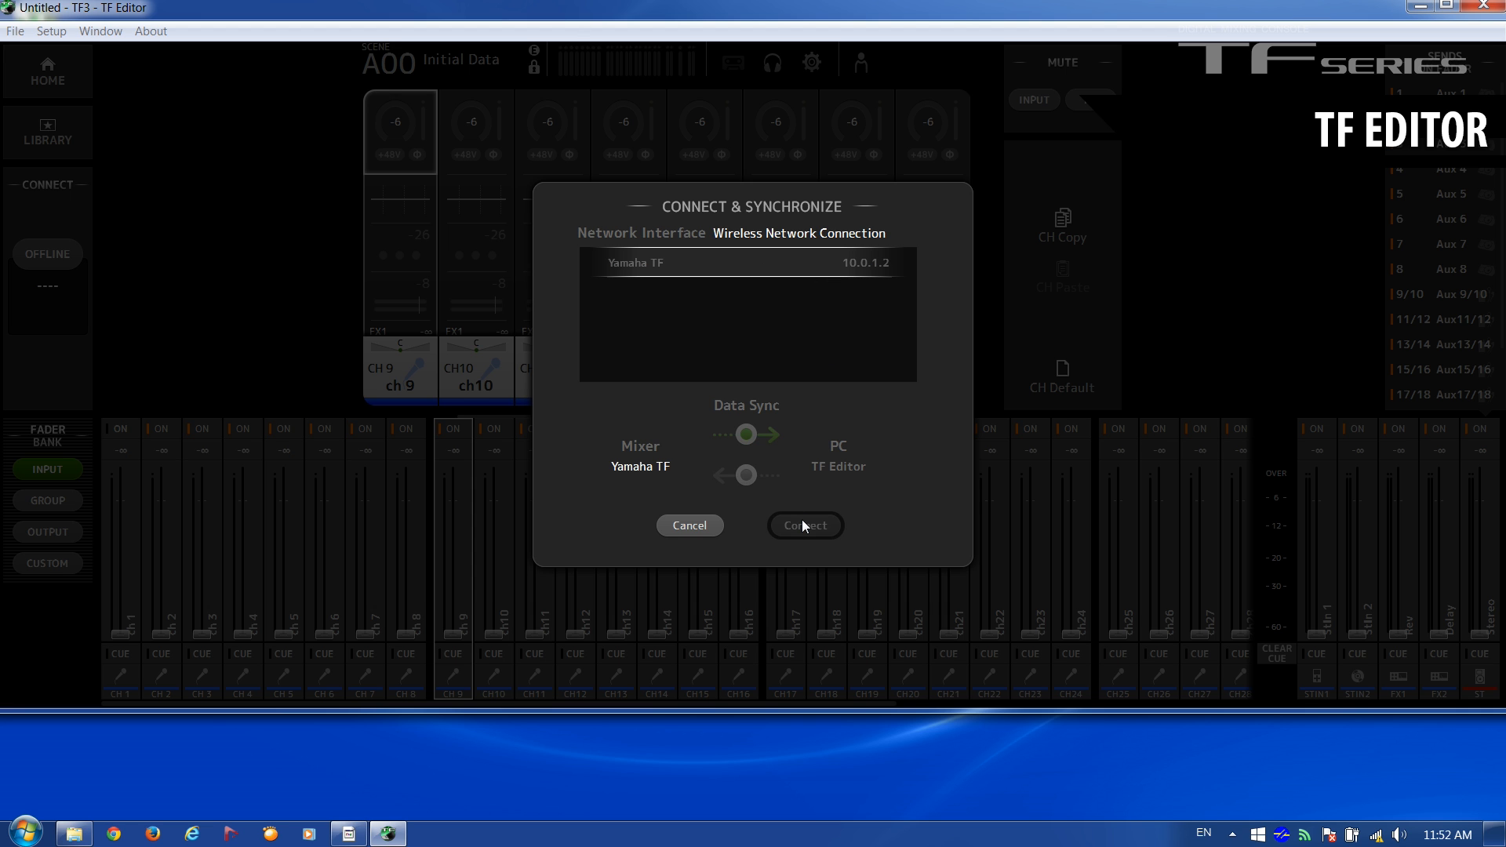
pyautogui.click(803, 525)
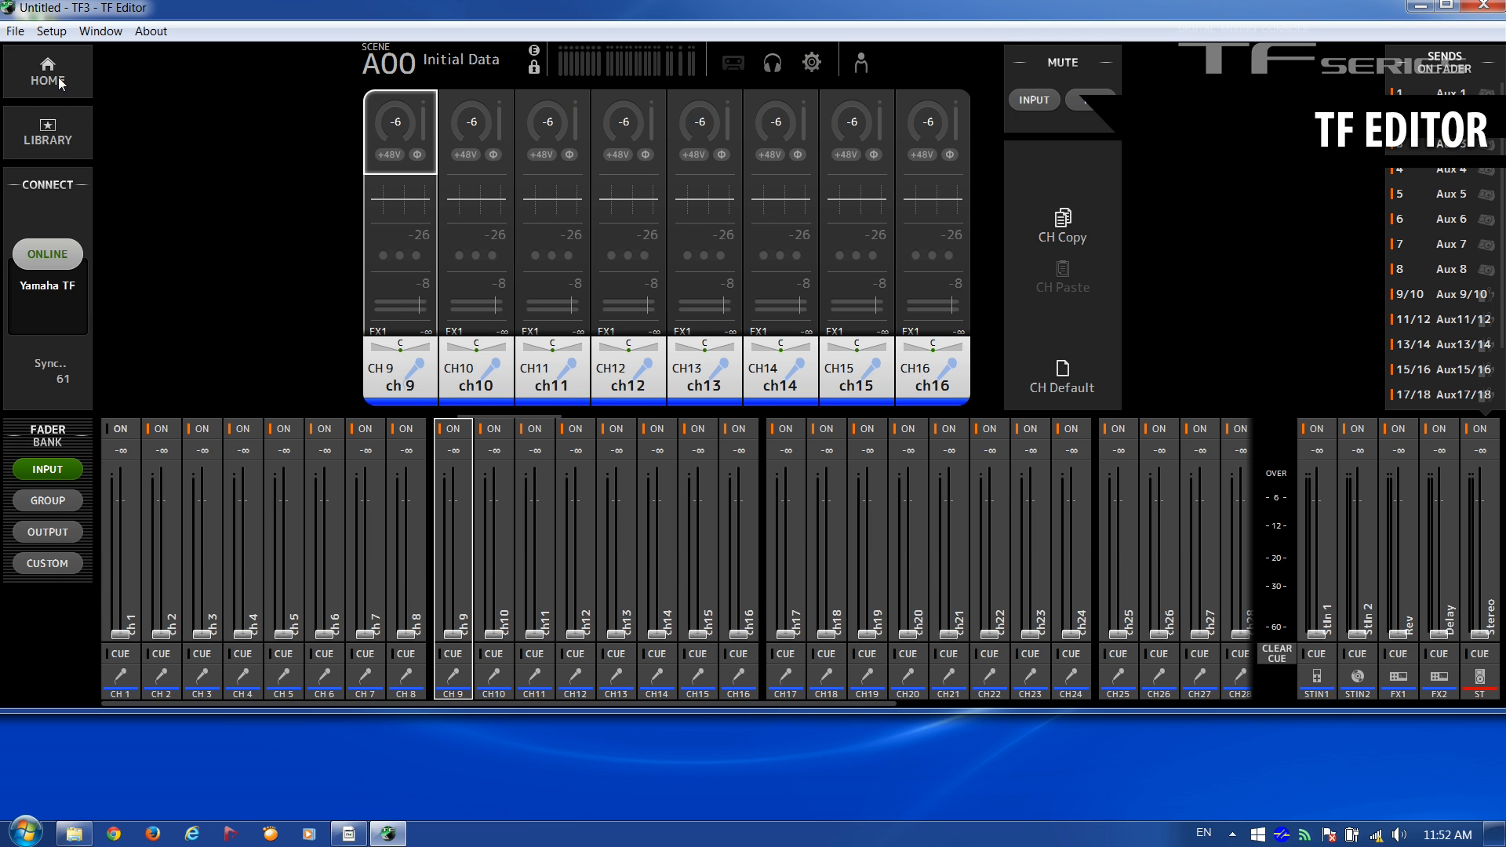
# Briefly view channel 9's microphone preset library while online, then dismiss it.
pyautogui.click(46, 132)
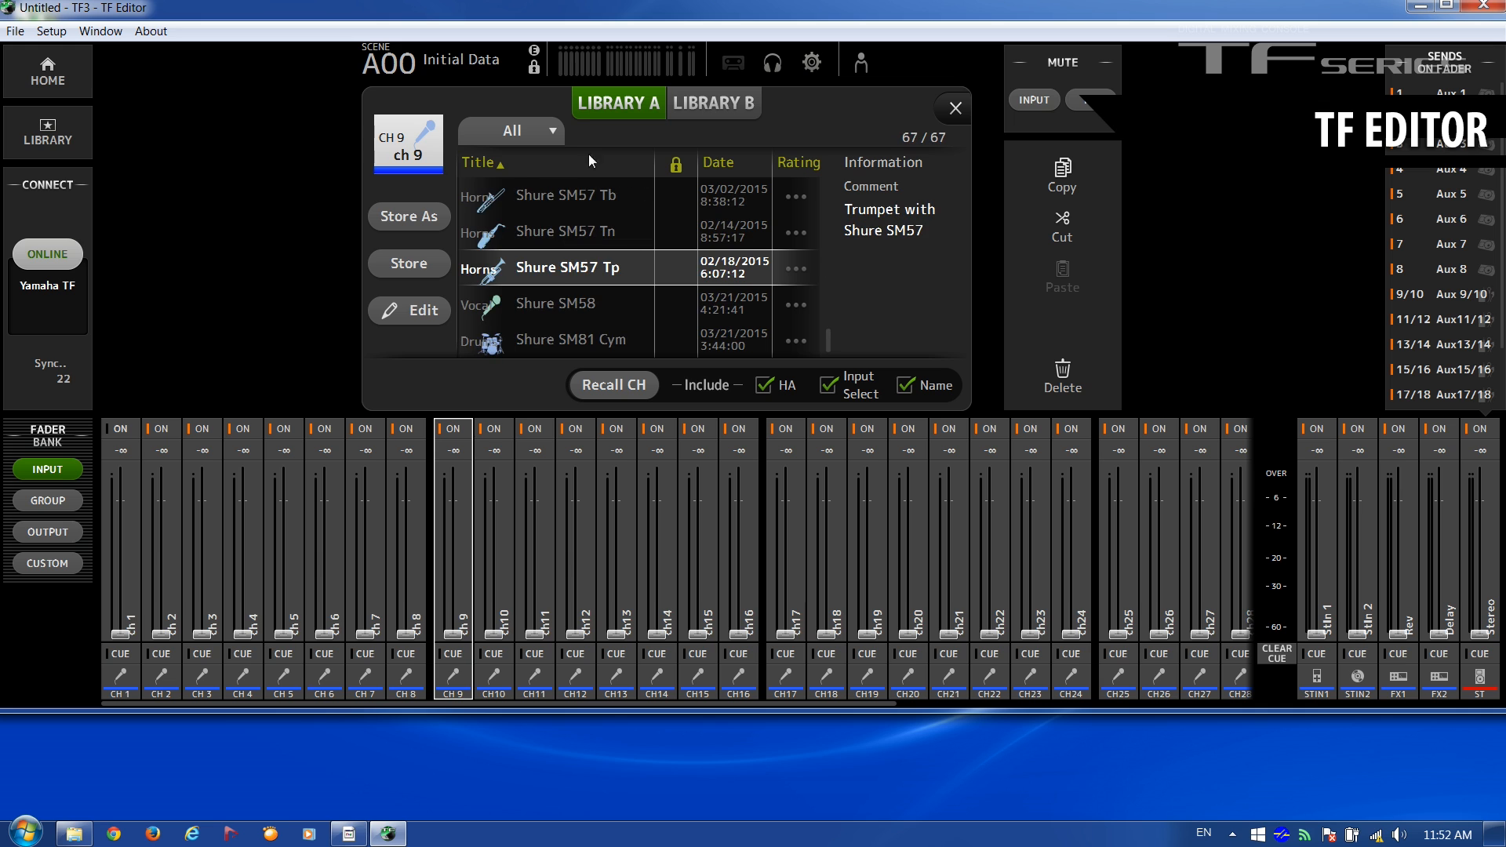
pyautogui.click(952, 107)
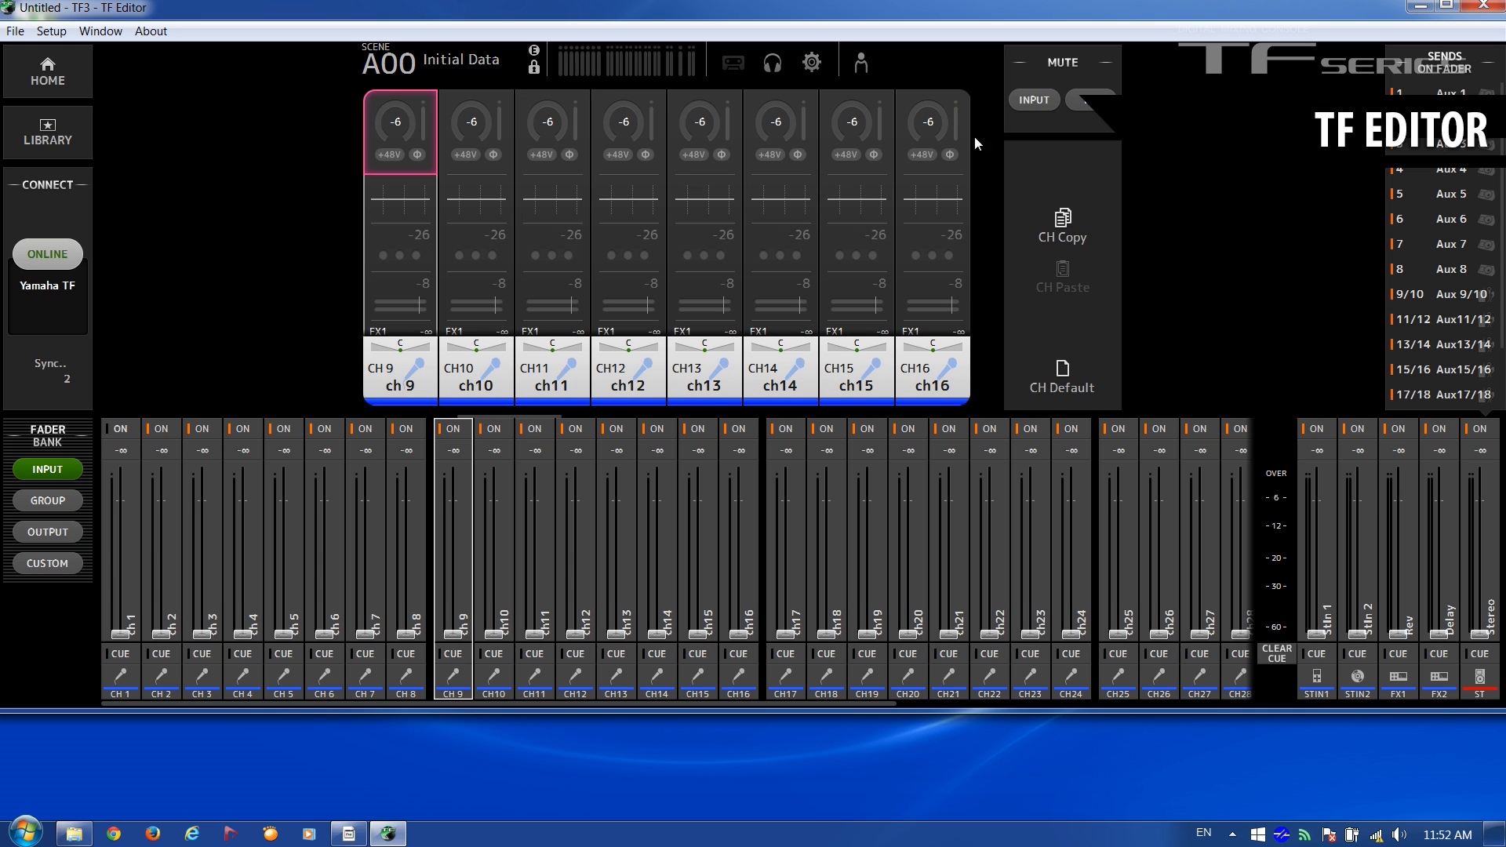